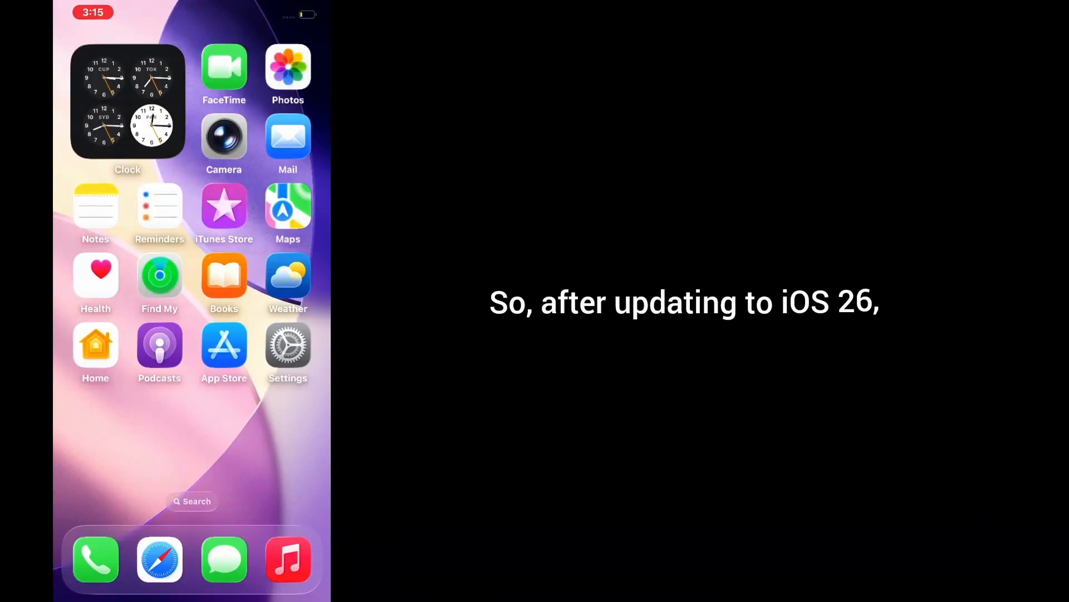
Check in Control Center whether a Focus mode is turned on.
scroll(left, 3)
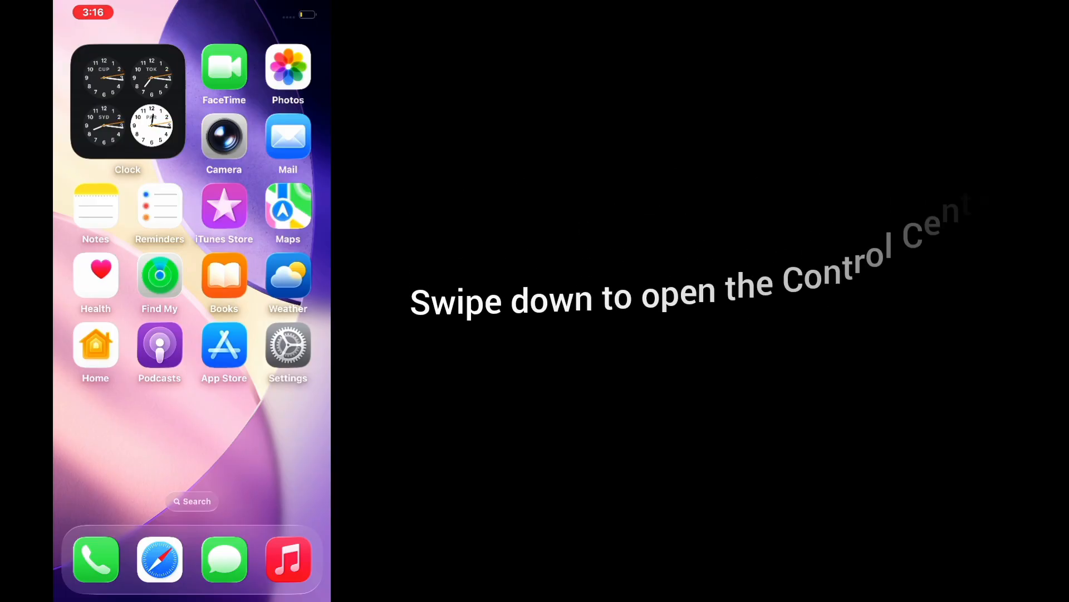
drag(306, 13, 307, 273)
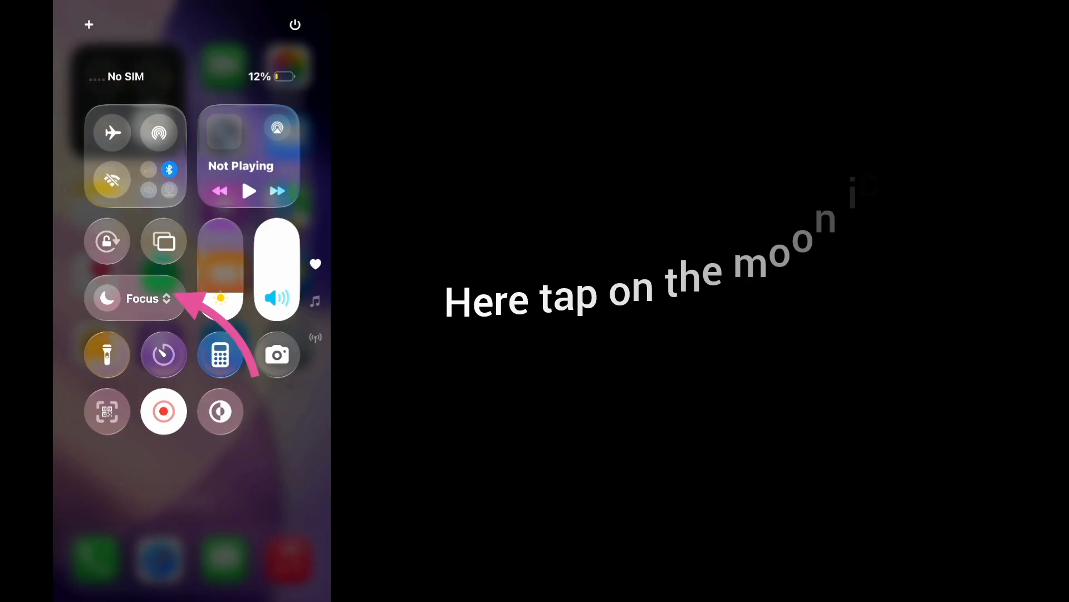
click(133, 298)
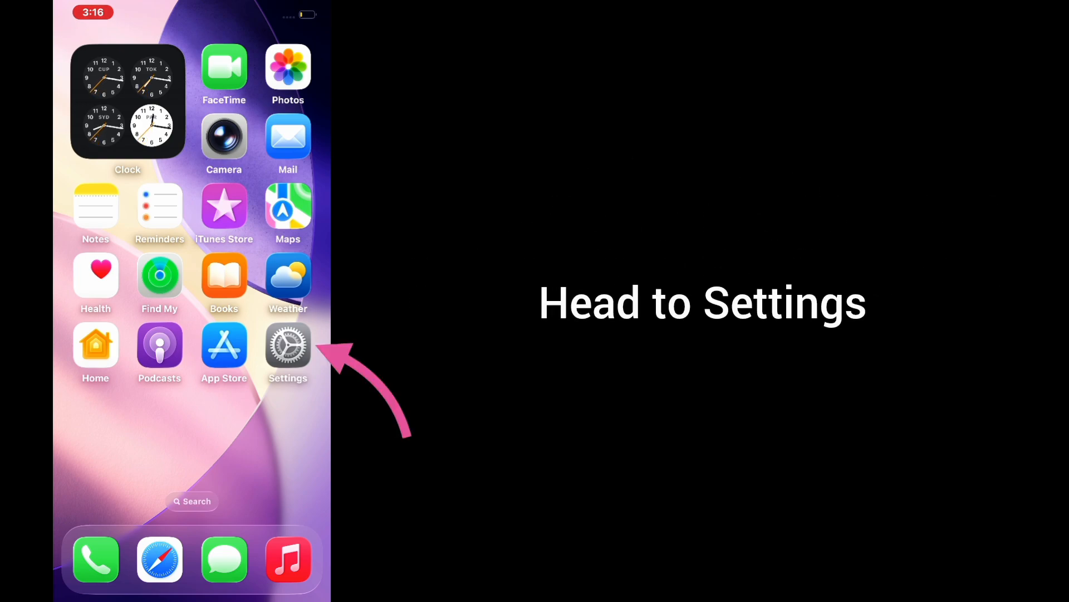
Review the Messages notification settings and the sound used for its alerts.
click(287, 347)
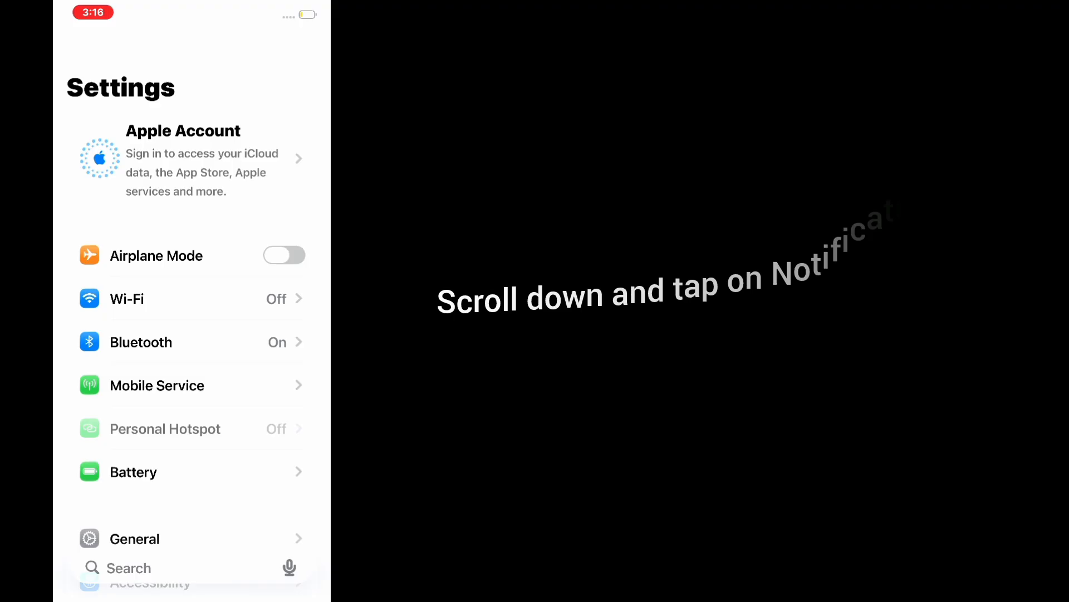
scroll(down, 3)
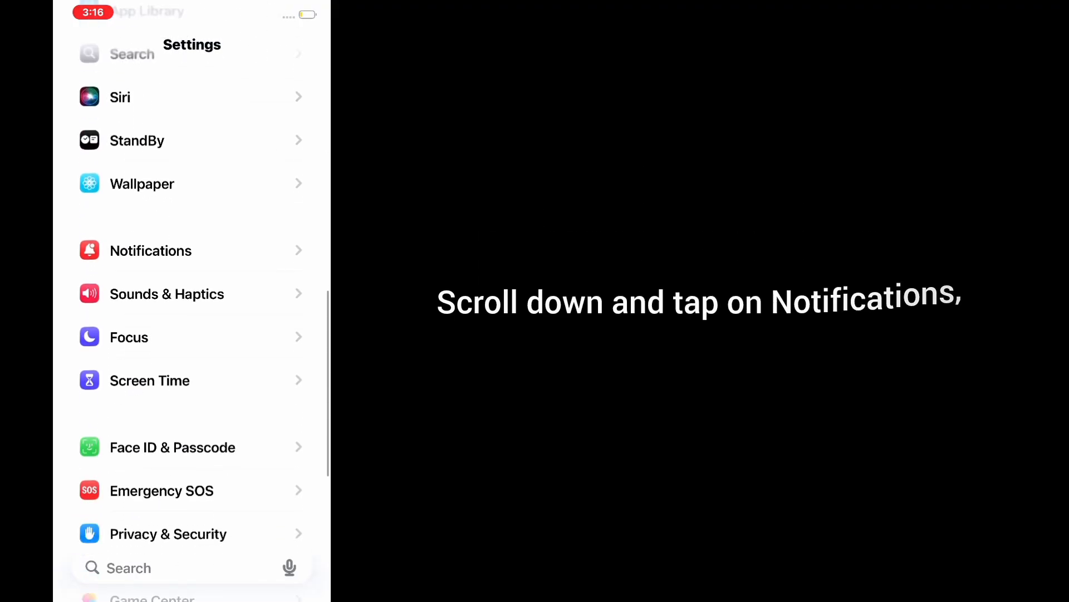
click(150, 250)
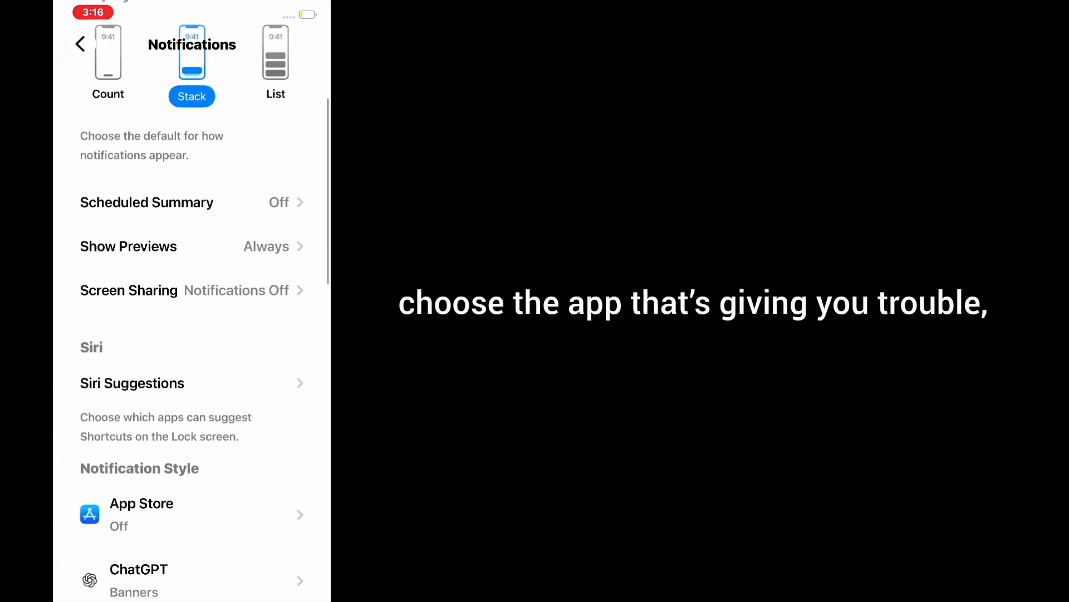
scroll(down, 3)
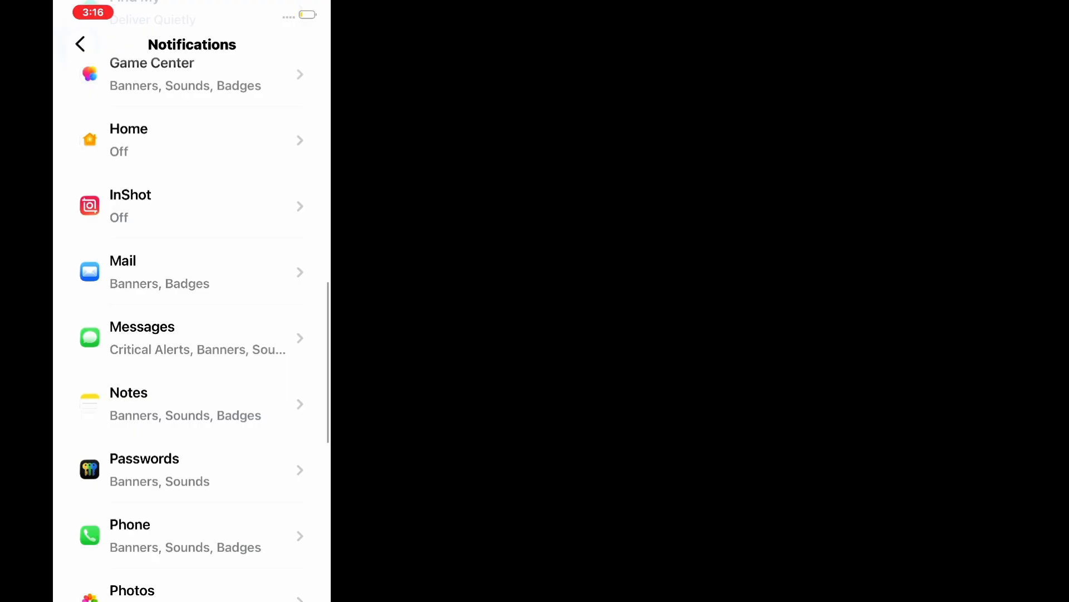
click(142, 338)
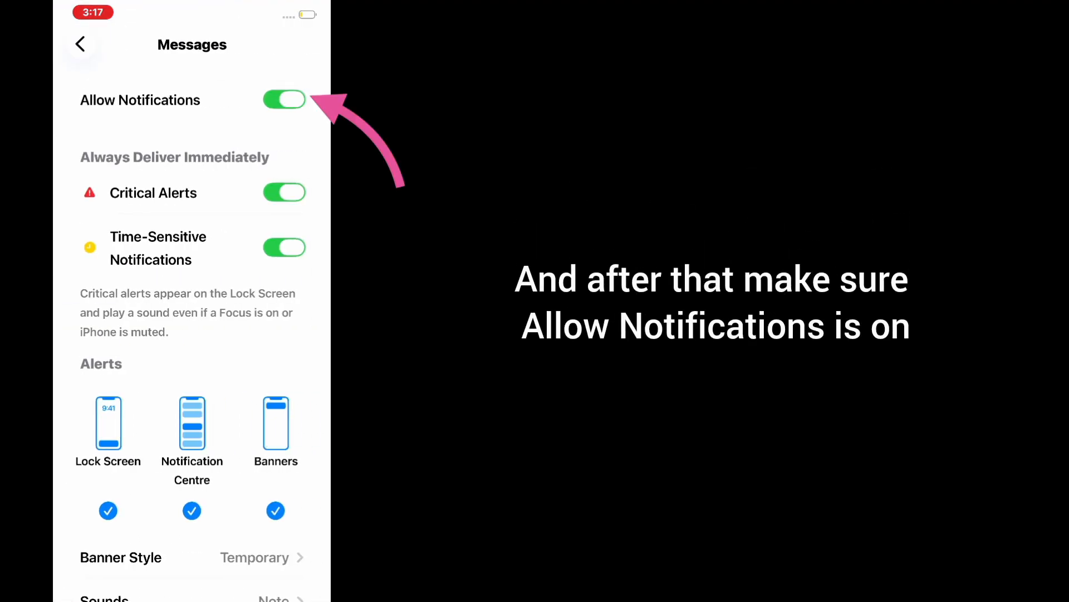
scroll(down, 3)
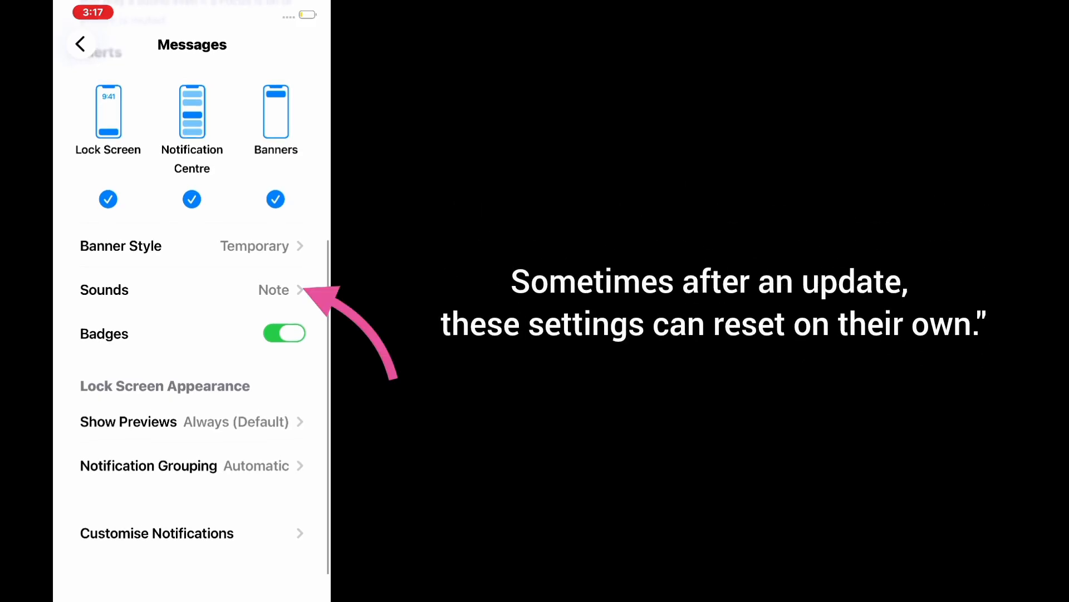
click(191, 289)
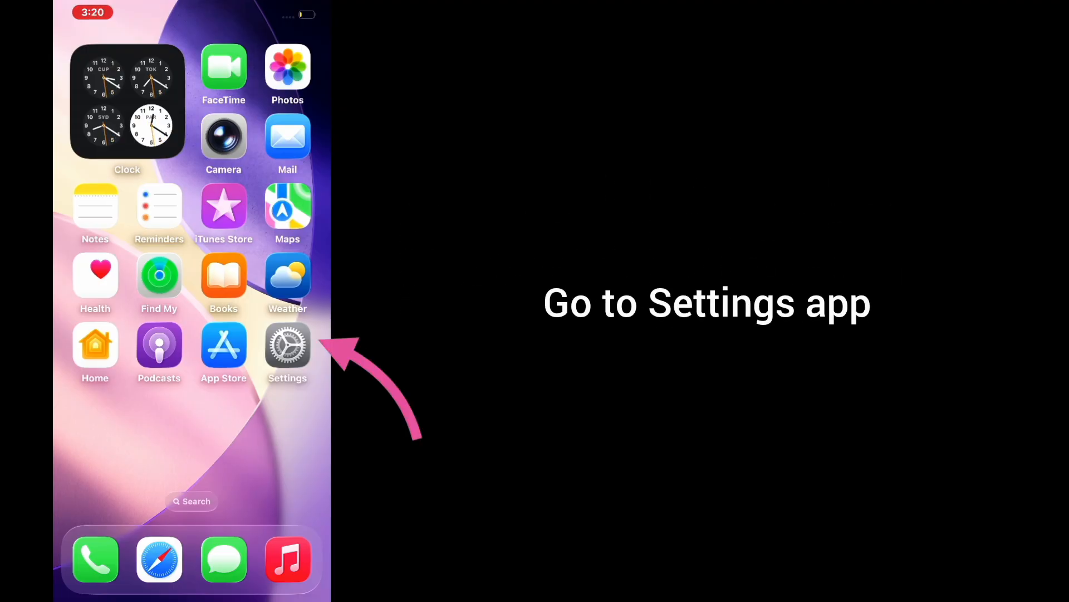
Check the Ringtone and Alerts volume level in Sounds & Haptics.
click(287, 348)
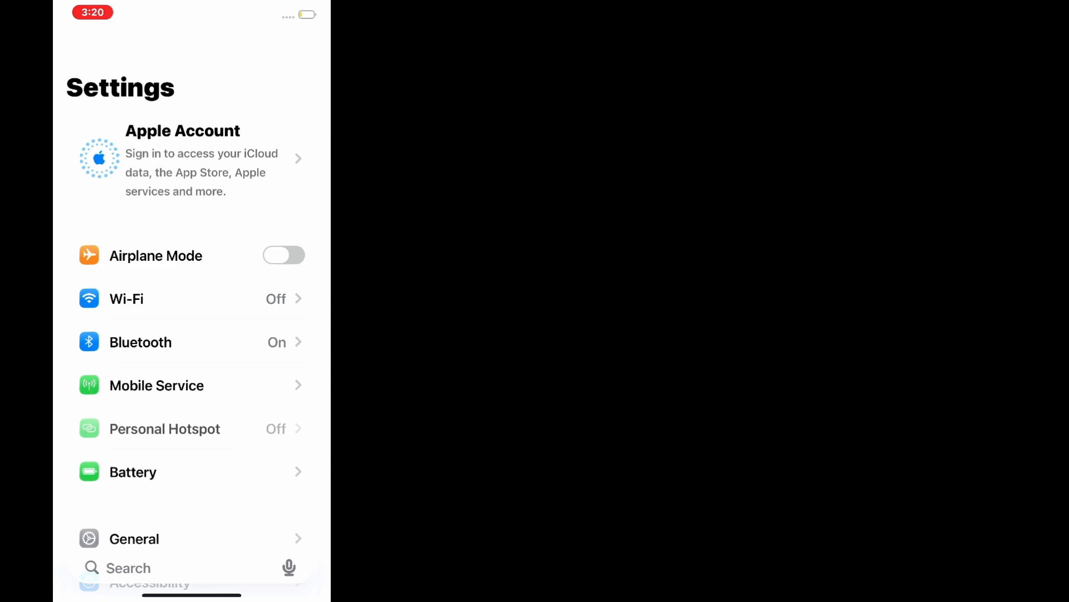
scroll(down, 3)
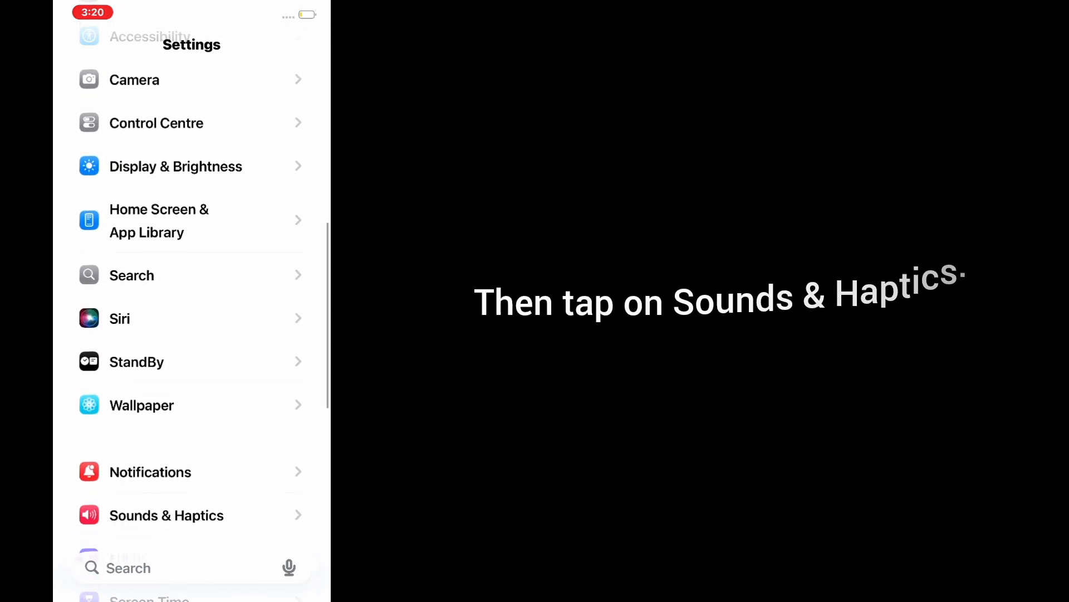
click(167, 515)
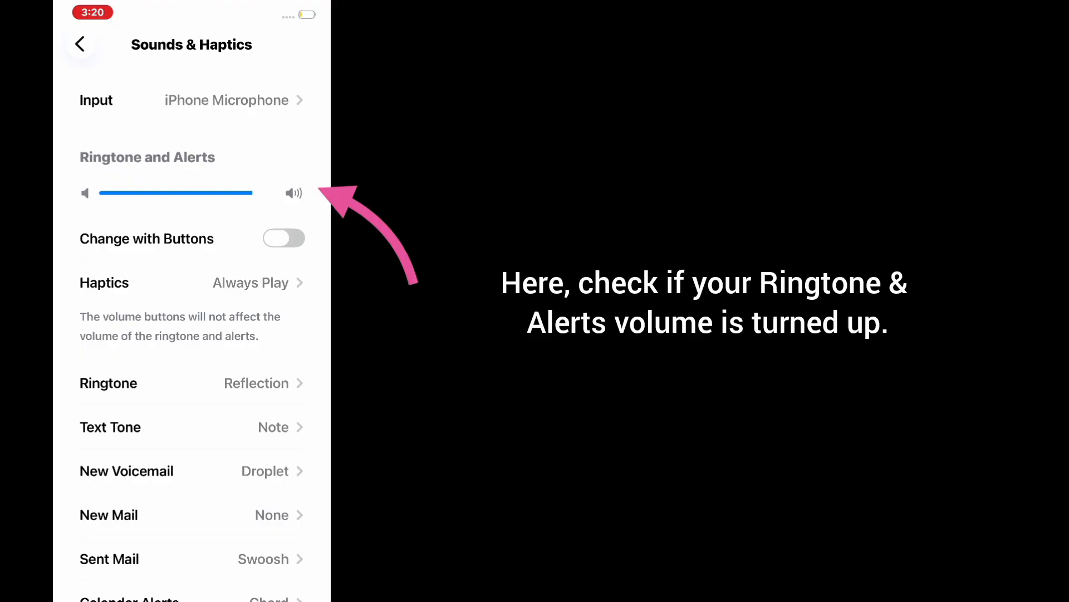
click(111, 426)
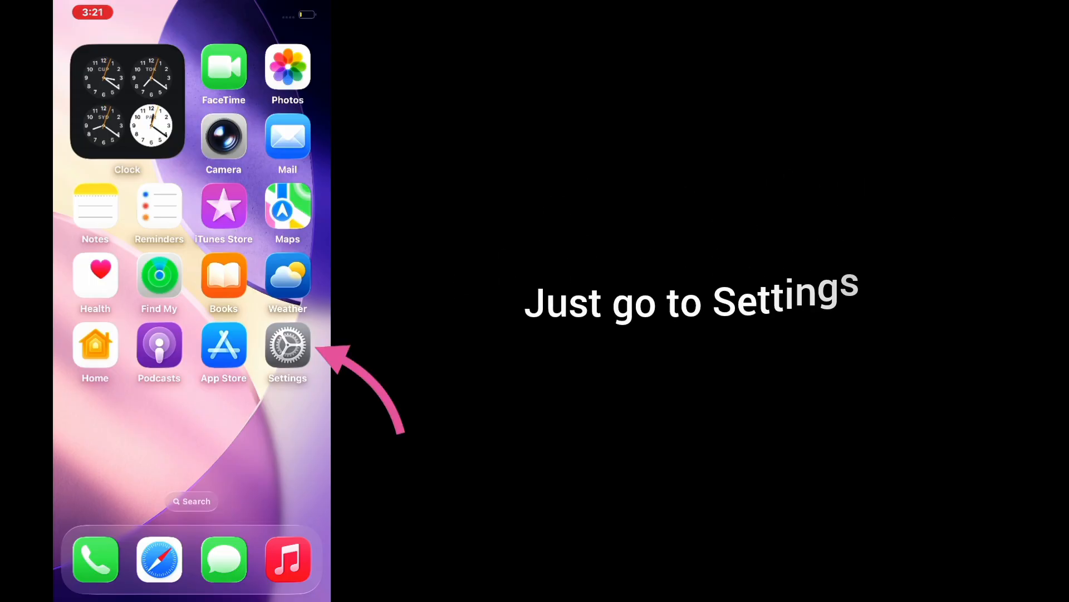
Run Reset All Settings under General > Transfer or Reset iPhone, entering the passcode and confirming.
click(288, 348)
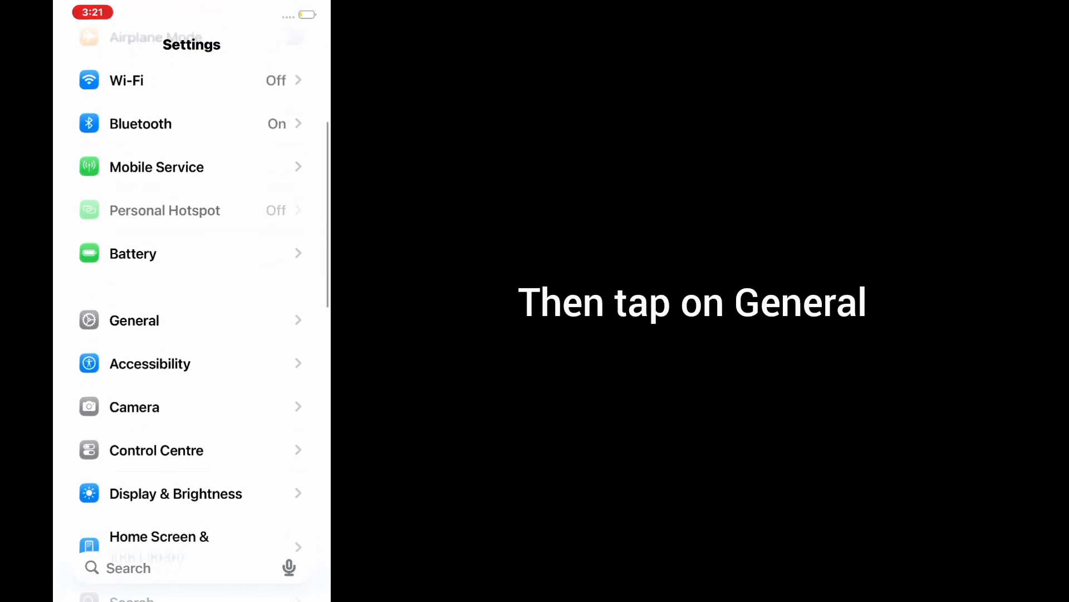
click(134, 319)
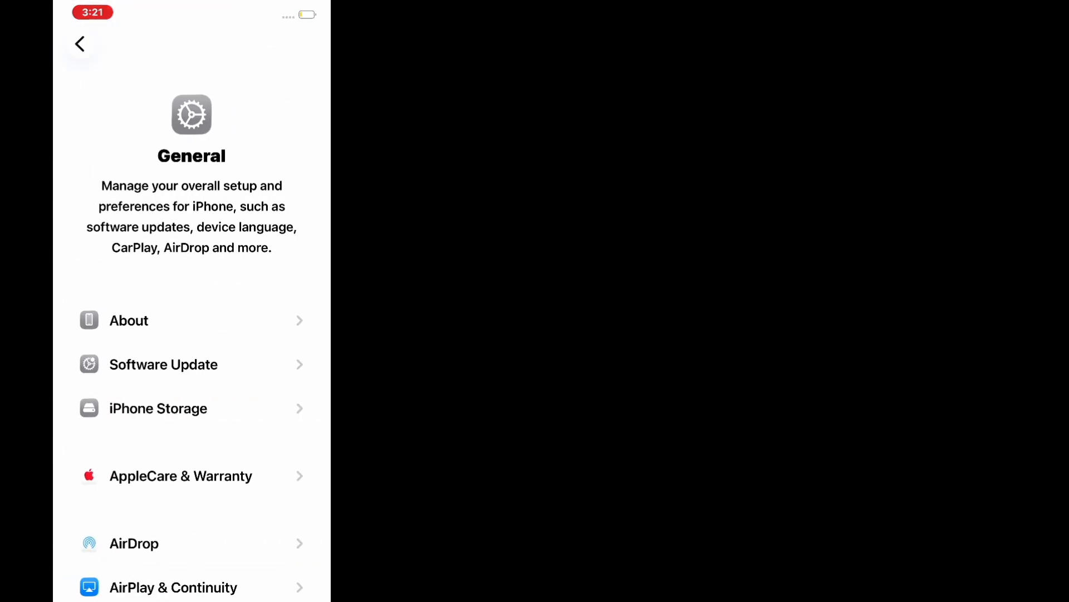
scroll(down, 3)
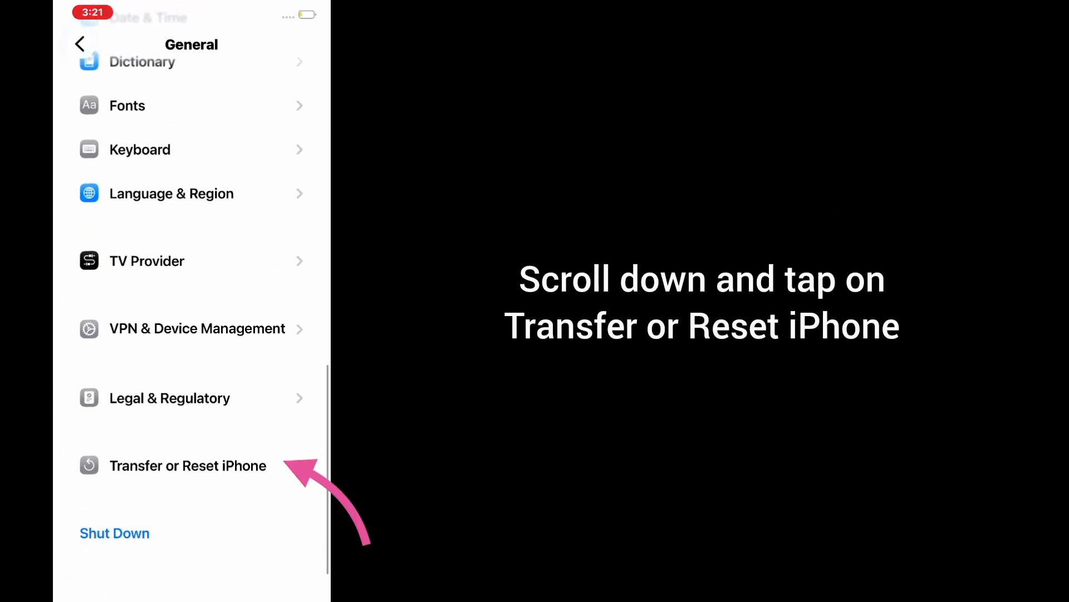
click(188, 465)
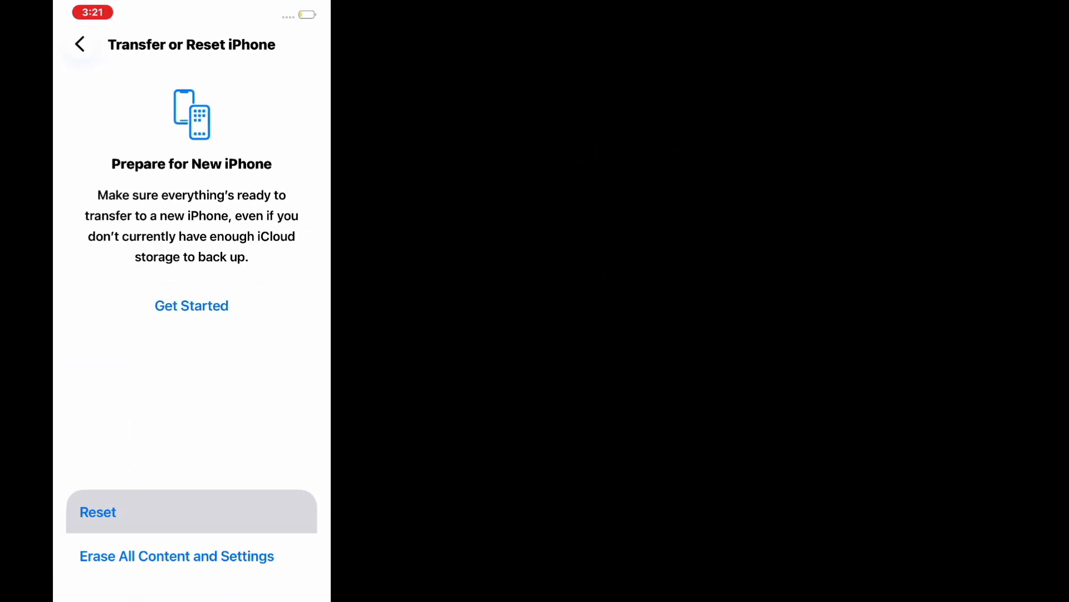
click(97, 512)
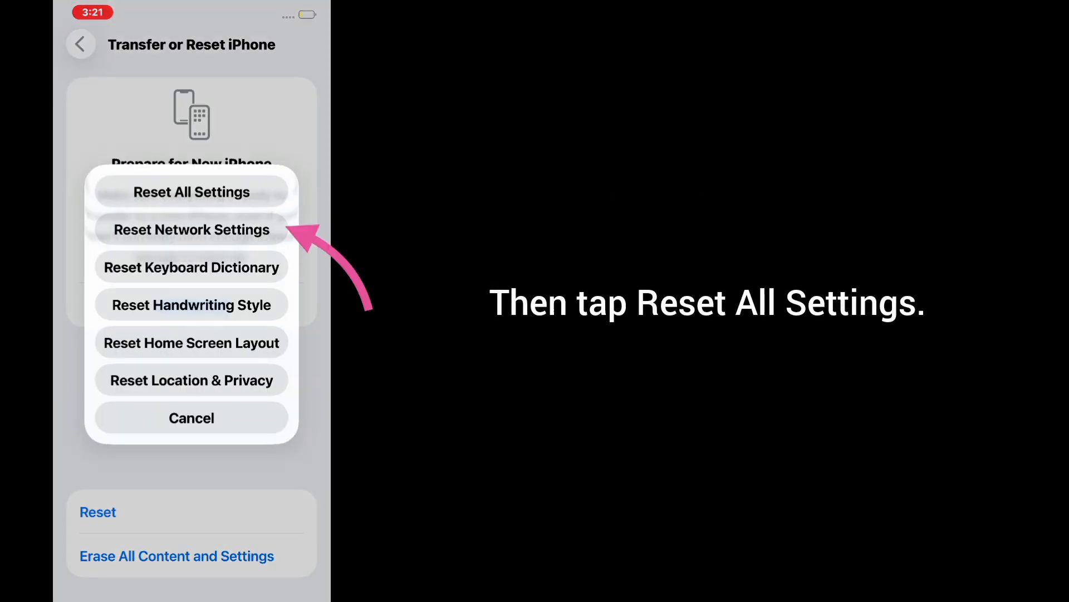
click(191, 191)
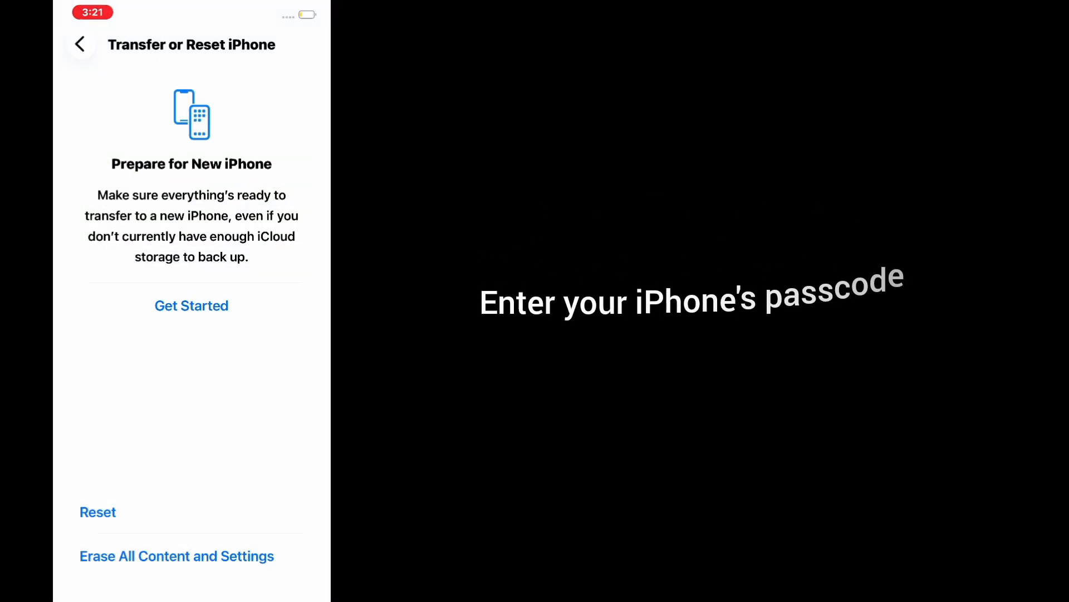
click(98, 512)
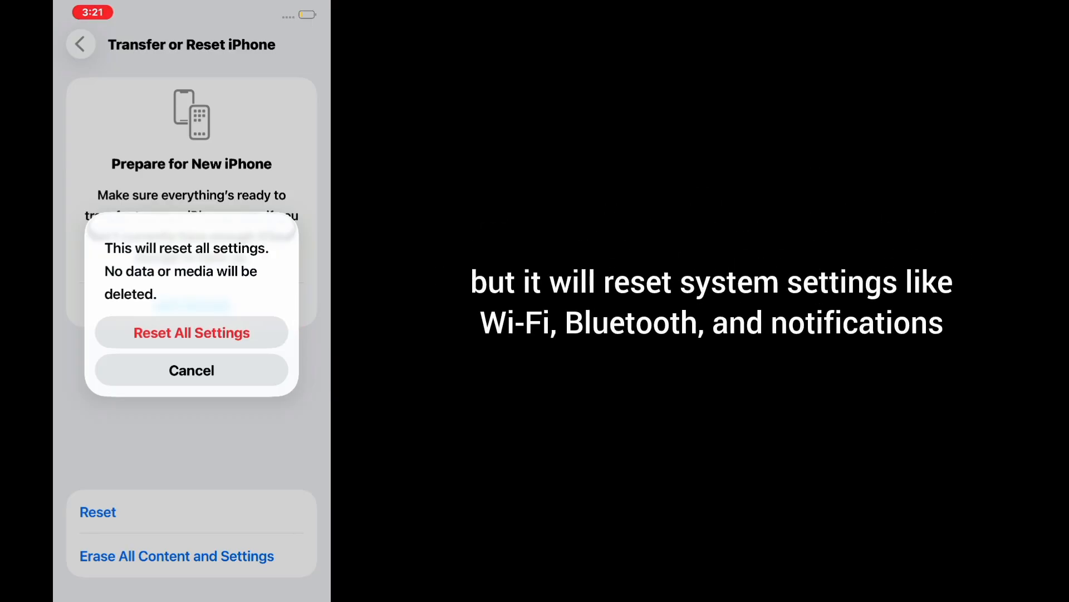
click(191, 333)
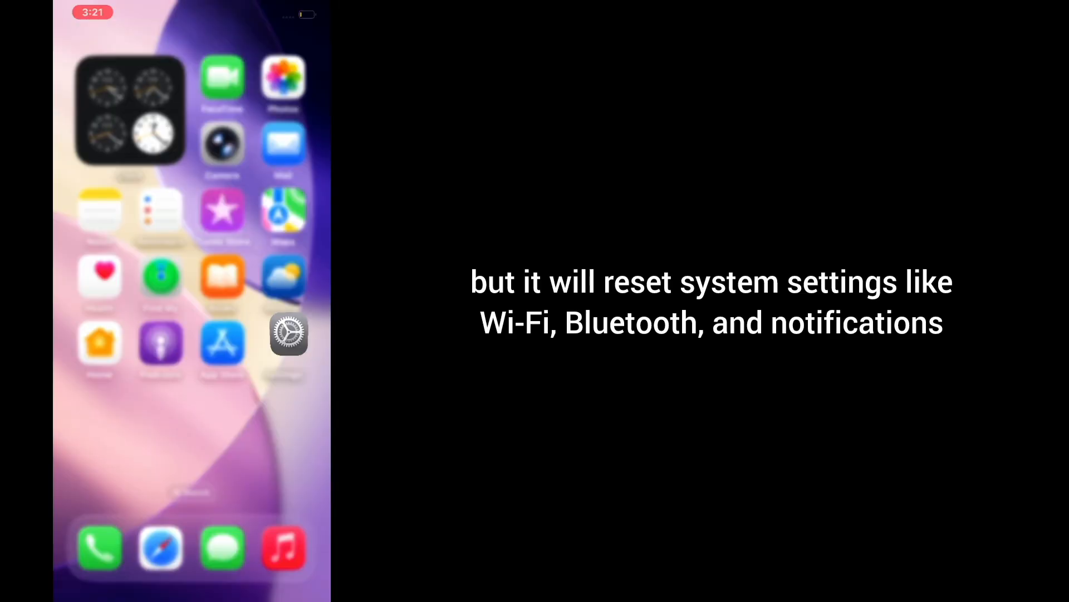